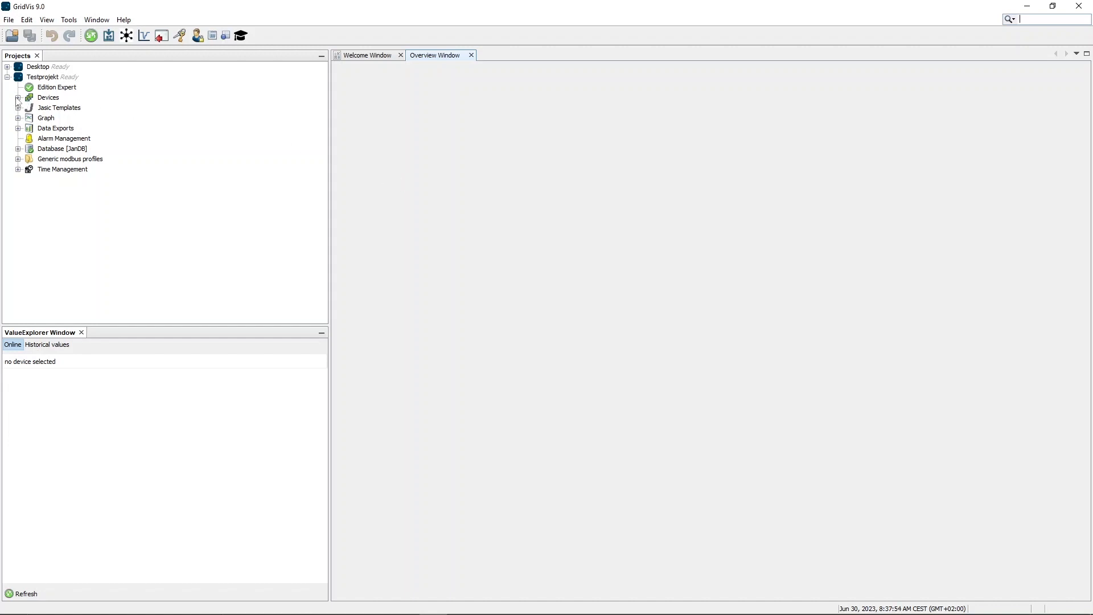
Step: Expand Testprojekt > Devices to list all 16 devices in the overview
left_click(18, 96)
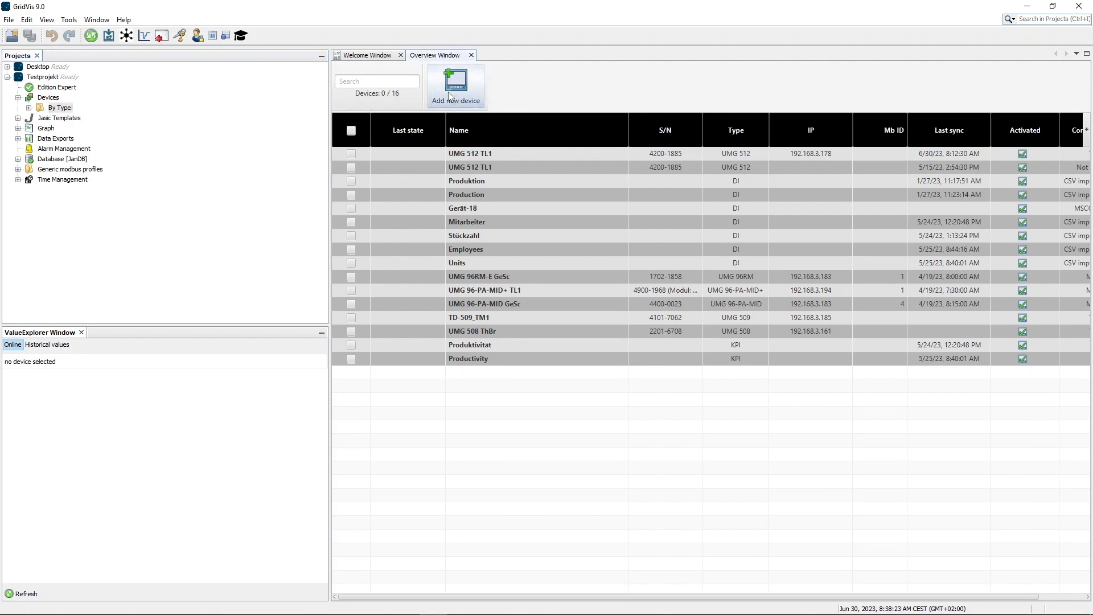
Step: Add a new device to Testprojekt, choosing UMG 512 from the UMG 500 Series
left_click(456, 86)
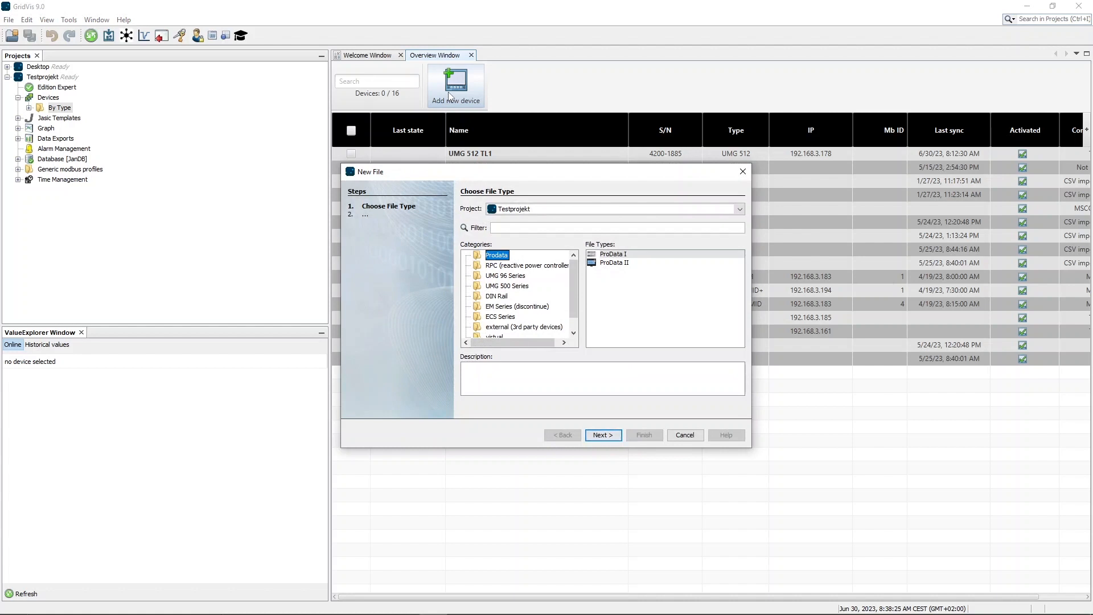
mouse_move(511, 290)
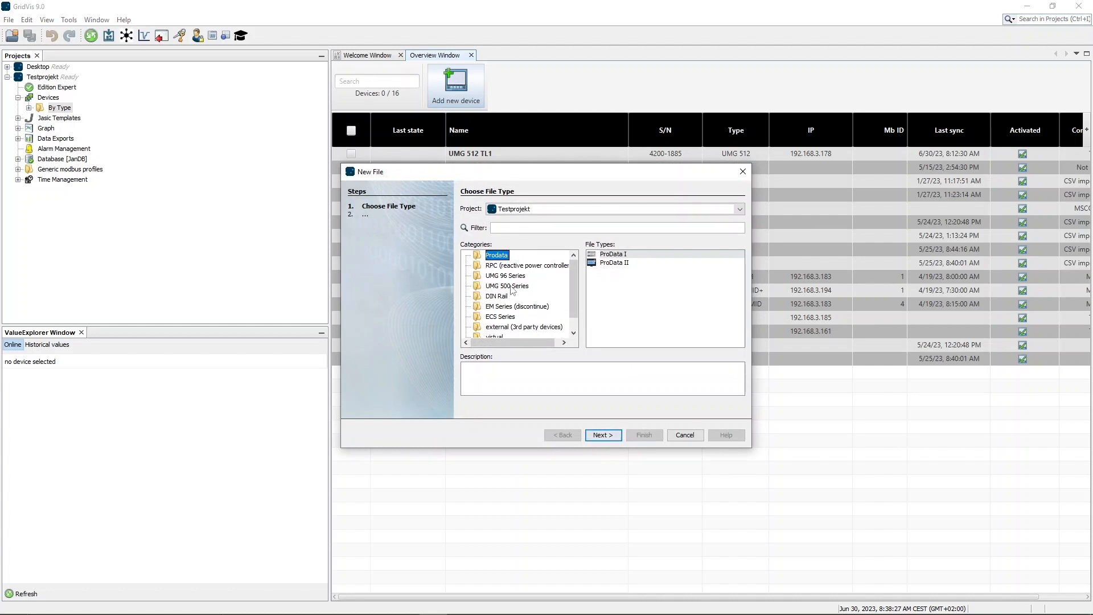
left_click(507, 286)
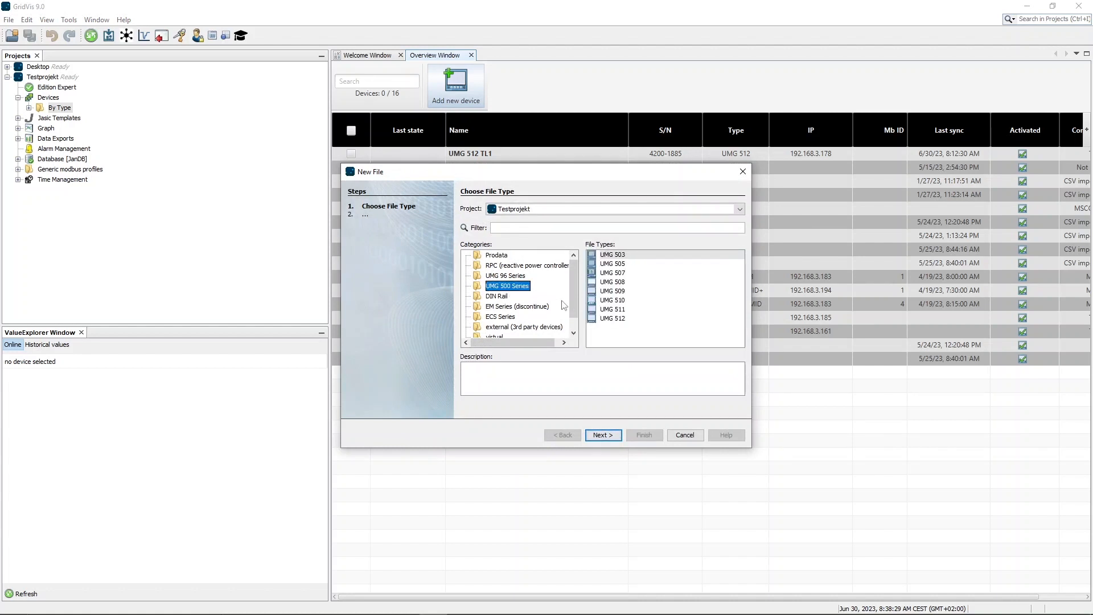
left_click(612, 318)
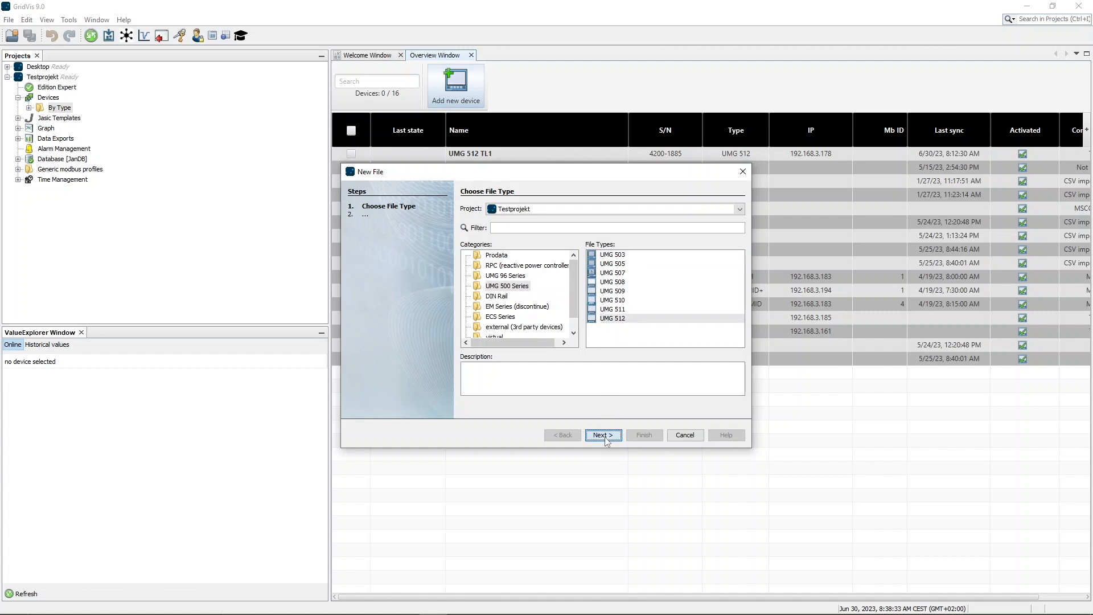
Step: Set the UMG 512 connection type to TCP/IP with host 192.168.3.178
left_click(602, 435)
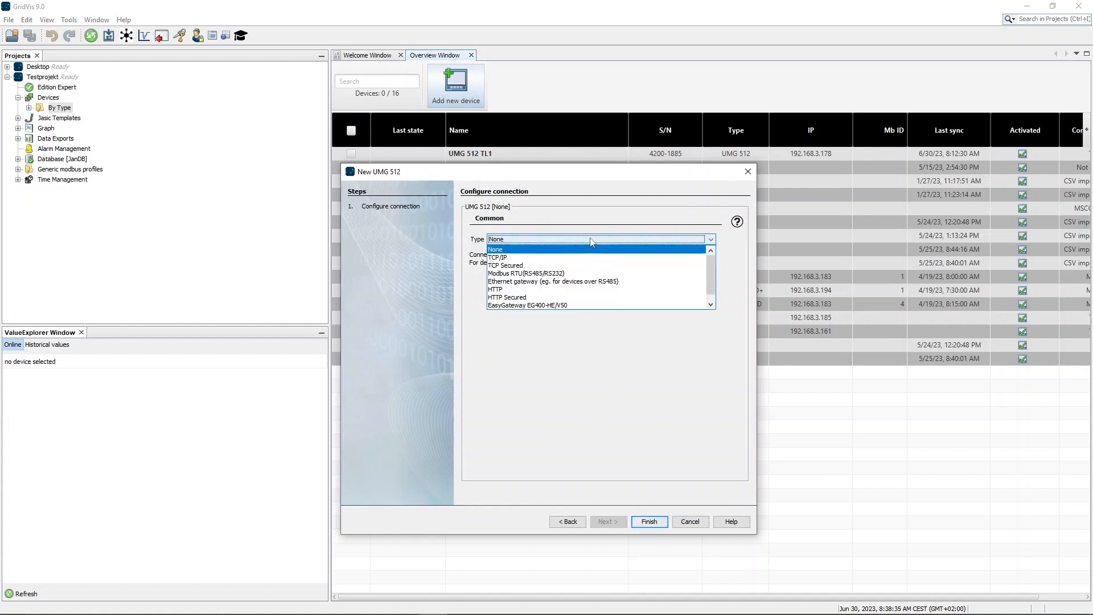
mouse_move(590, 257)
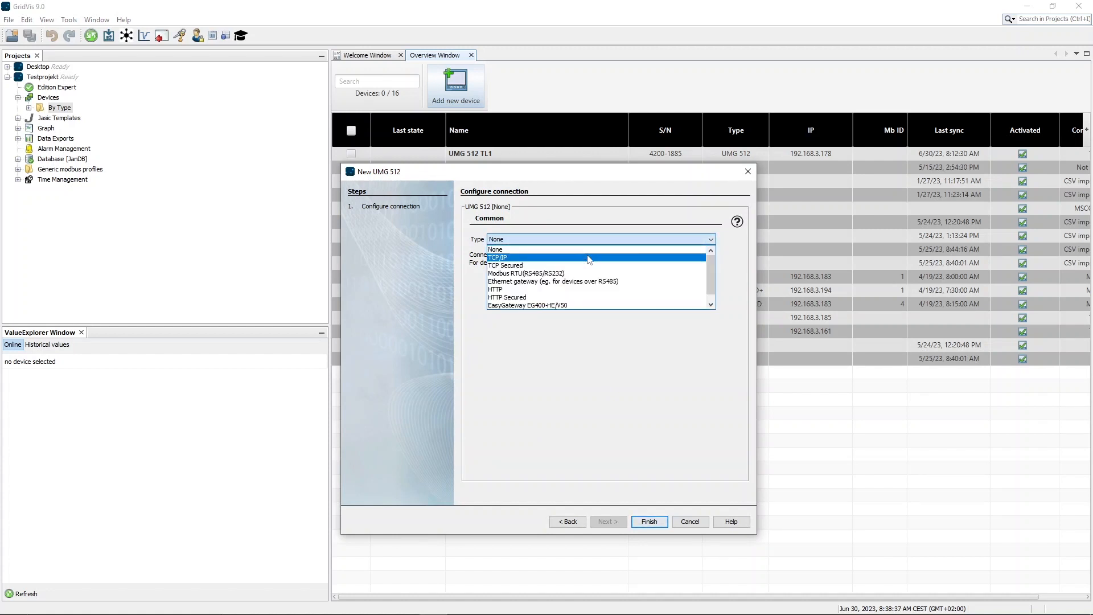
left_click(498, 257)
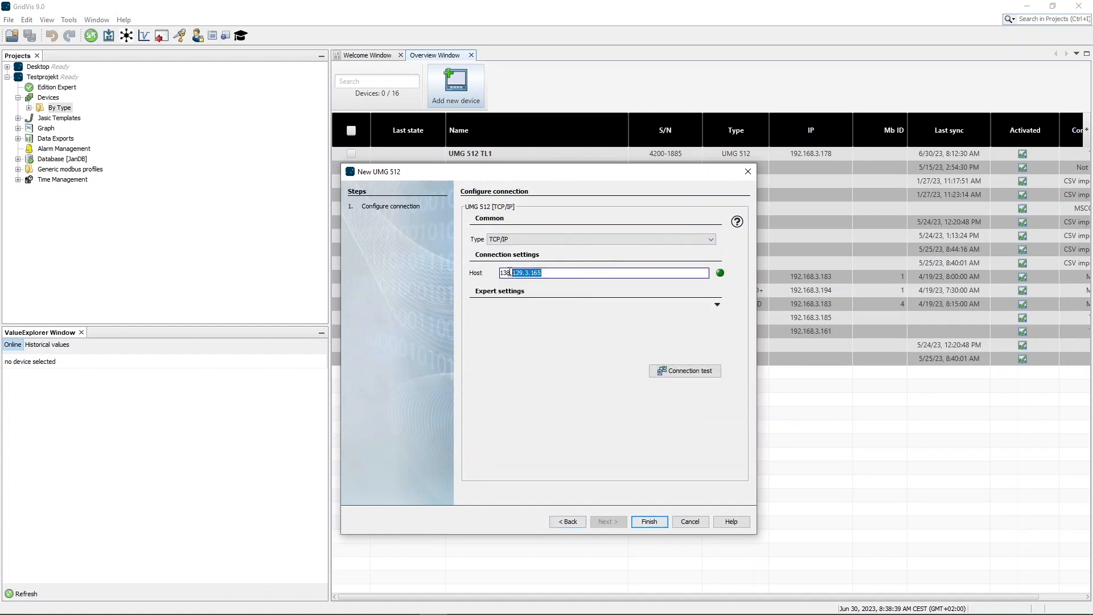
key("delete")
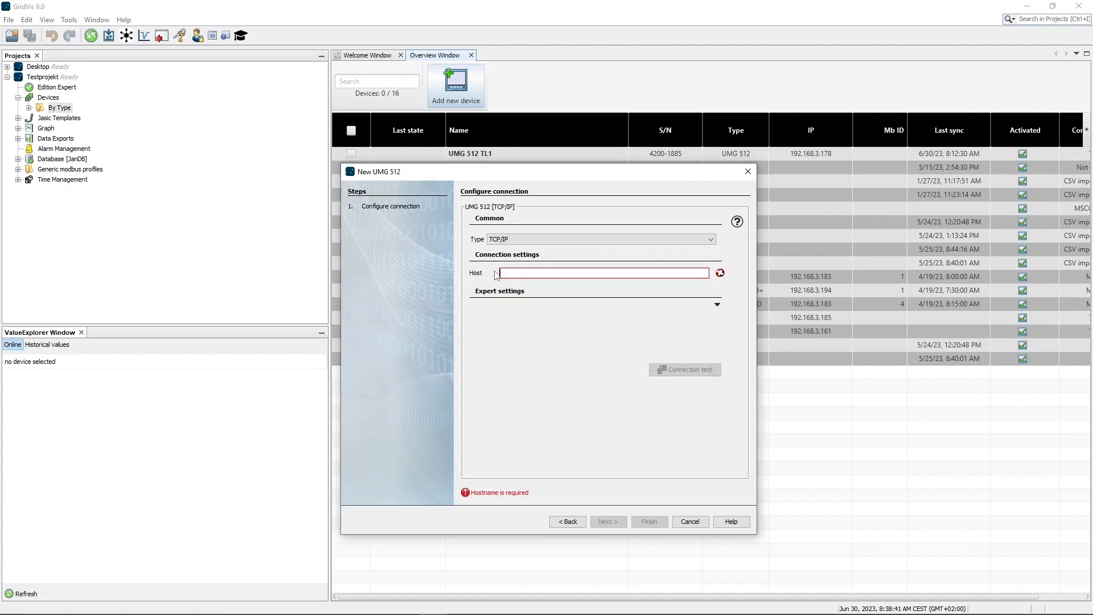
type("192.168.3.178")
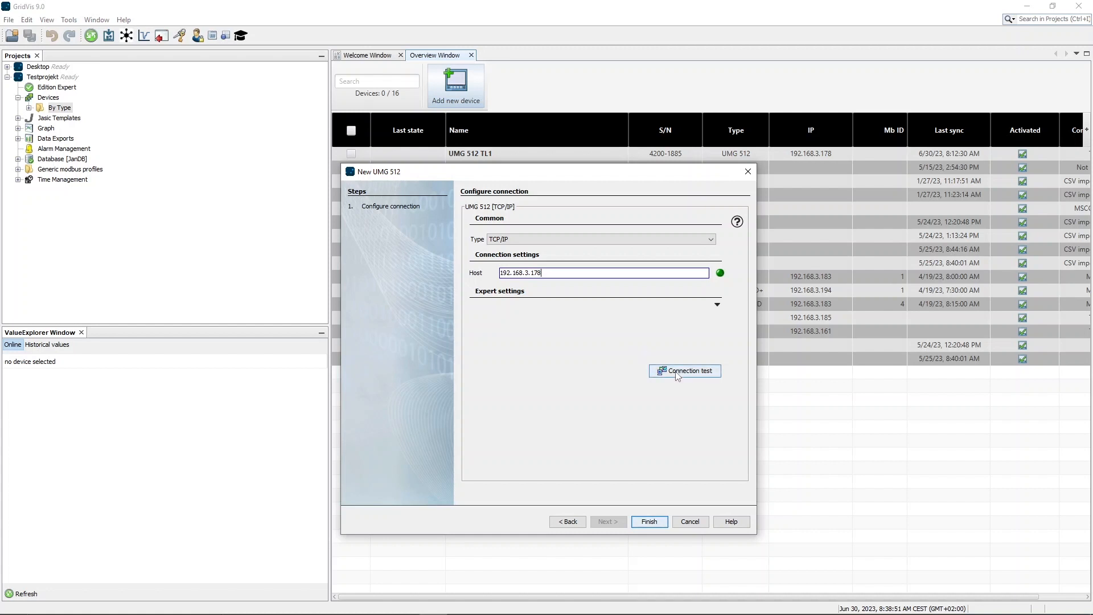
left_click(684, 371)
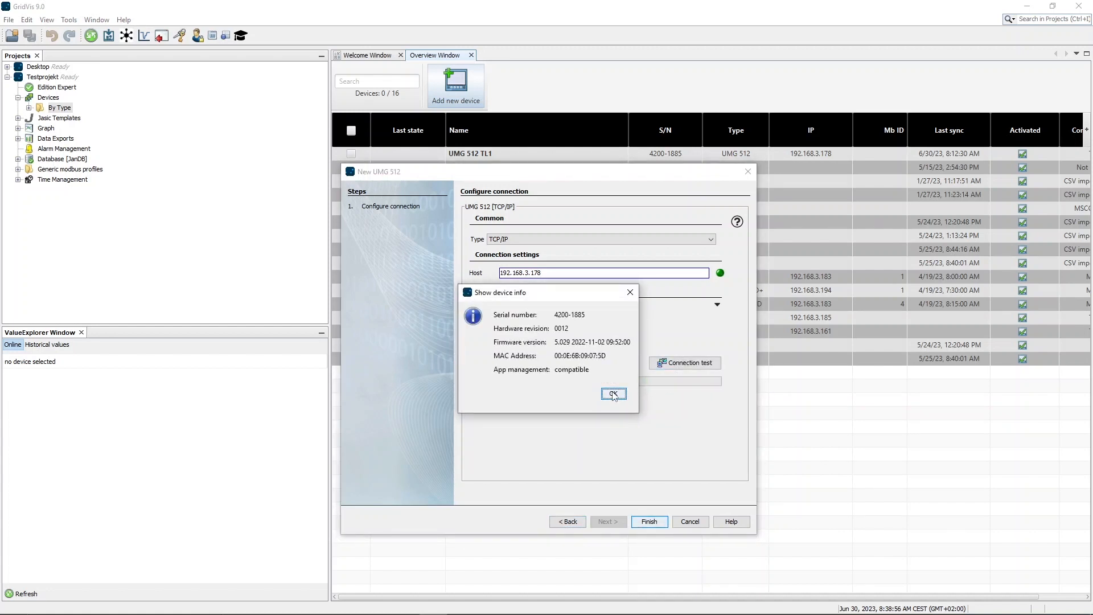
left_click(613, 394)
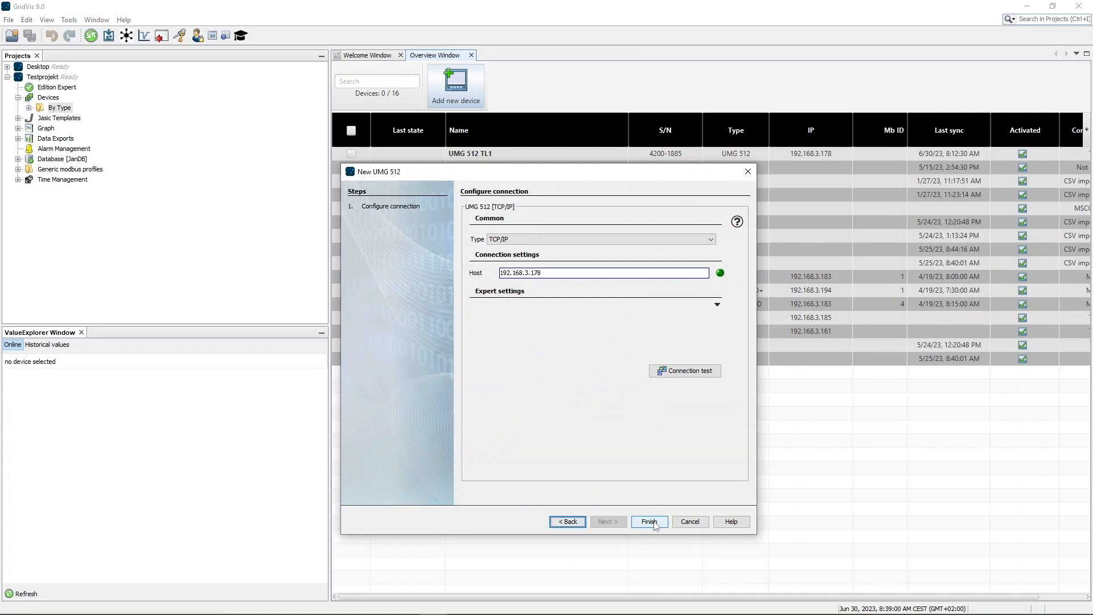
Step: Finish the New UMG 512 wizard, adding Device-77 at 192.168.3.178
left_click(648, 521)
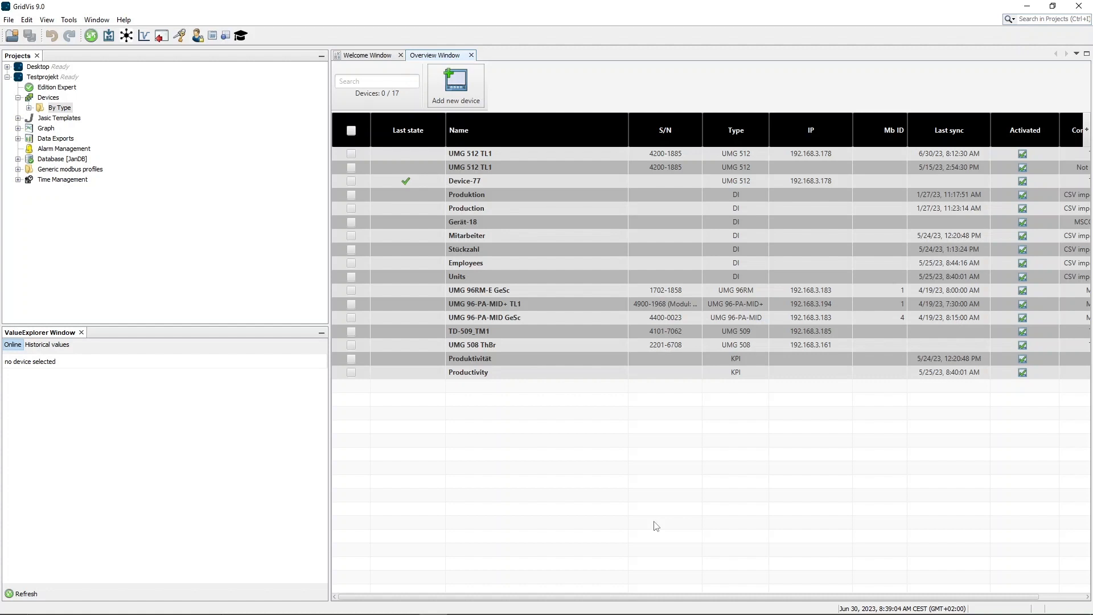
mouse_move(625, 495)
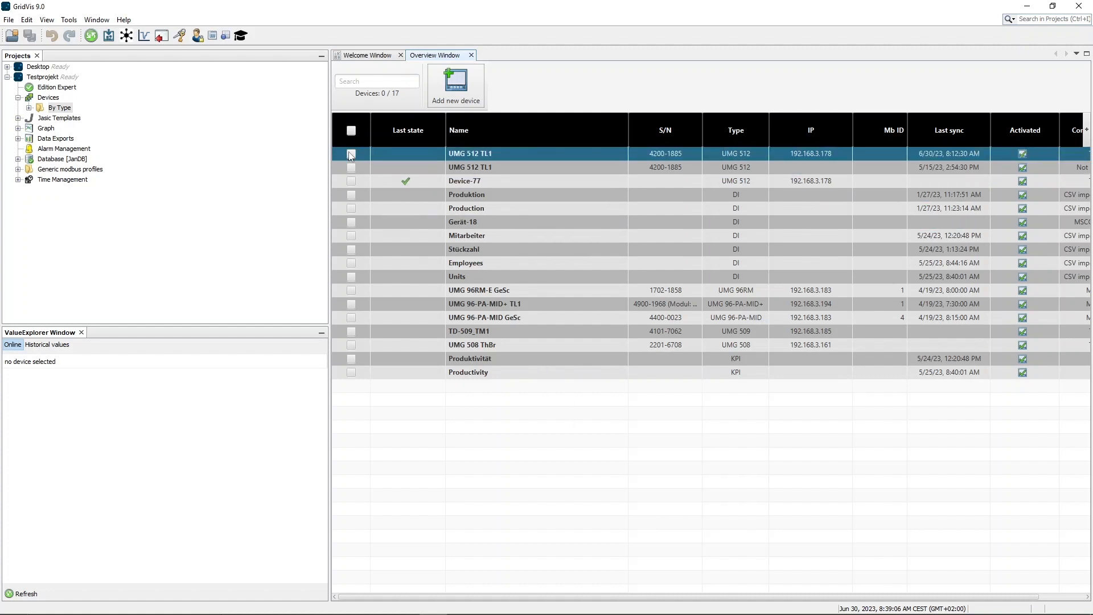
Step: Tick both UMG 512 TL1 devices in the overview for synchronization
left_click(351, 152)
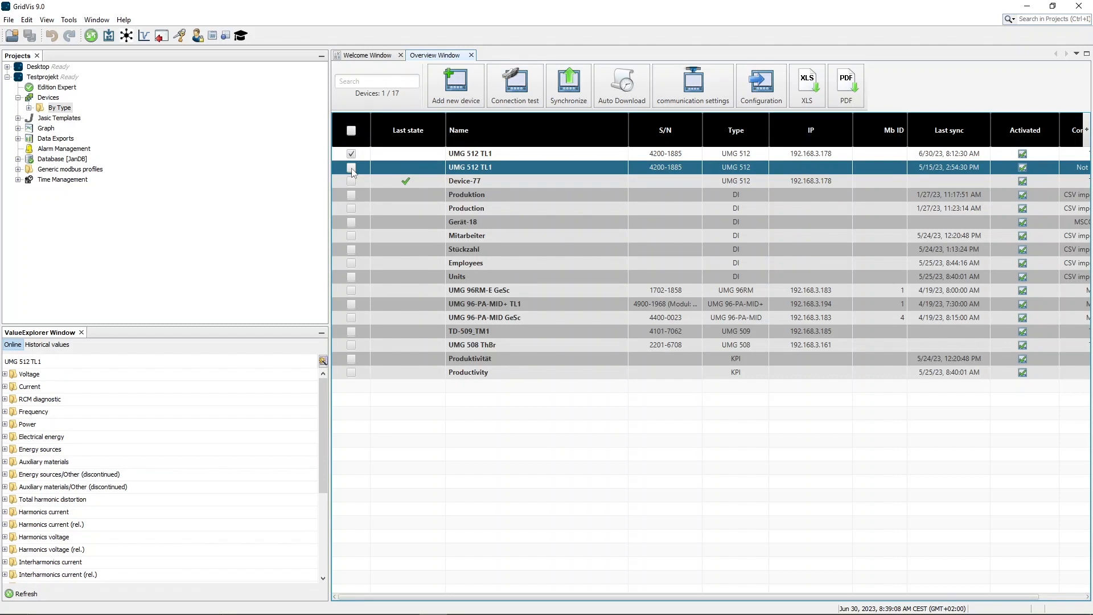
left_click(351, 167)
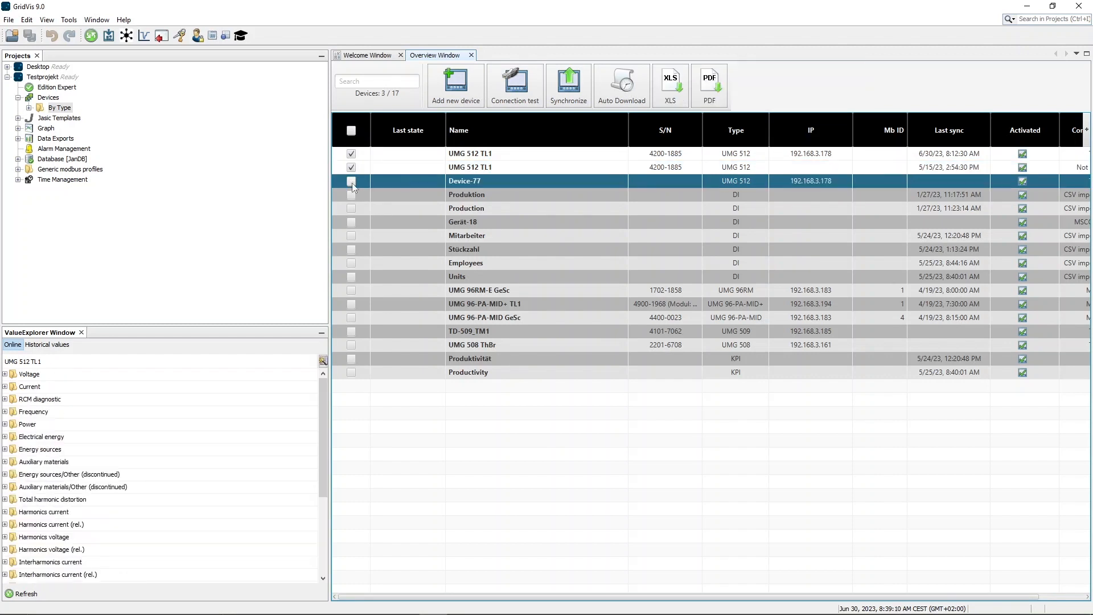